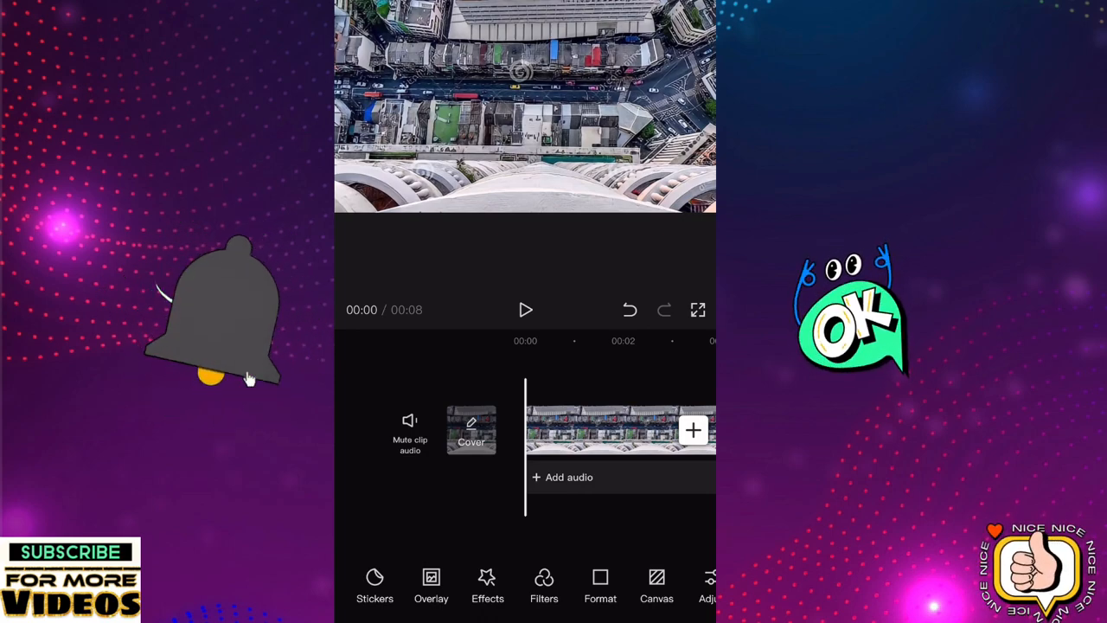
# Add the green-screen dancer video as an overlay on the aerial city clip
pyautogui.click(525, 310)
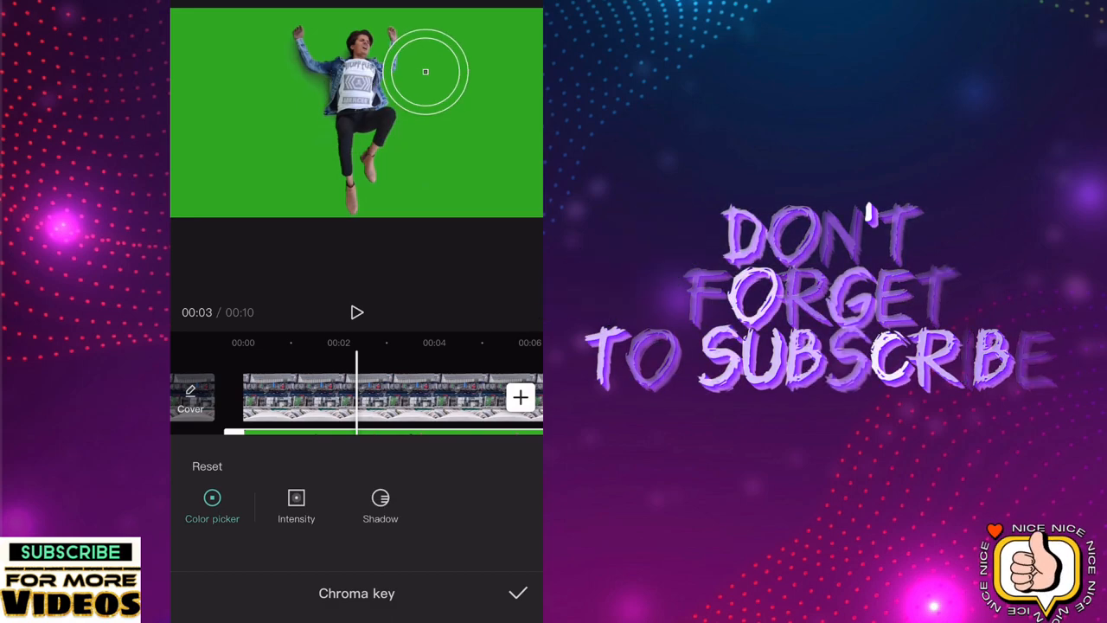
# Key out the dancer's green backdrop with Intensity 26 and Shadow 22, then confirm
pyautogui.click(296, 497)
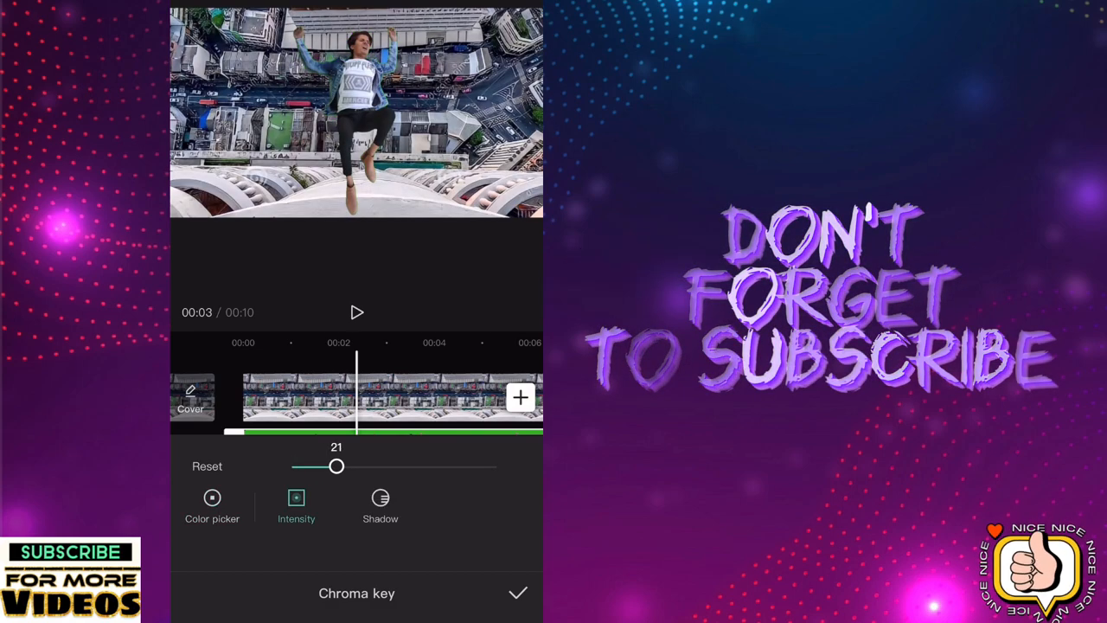
pyautogui.moveTo(336, 466); pyautogui.dragTo(347, 467)
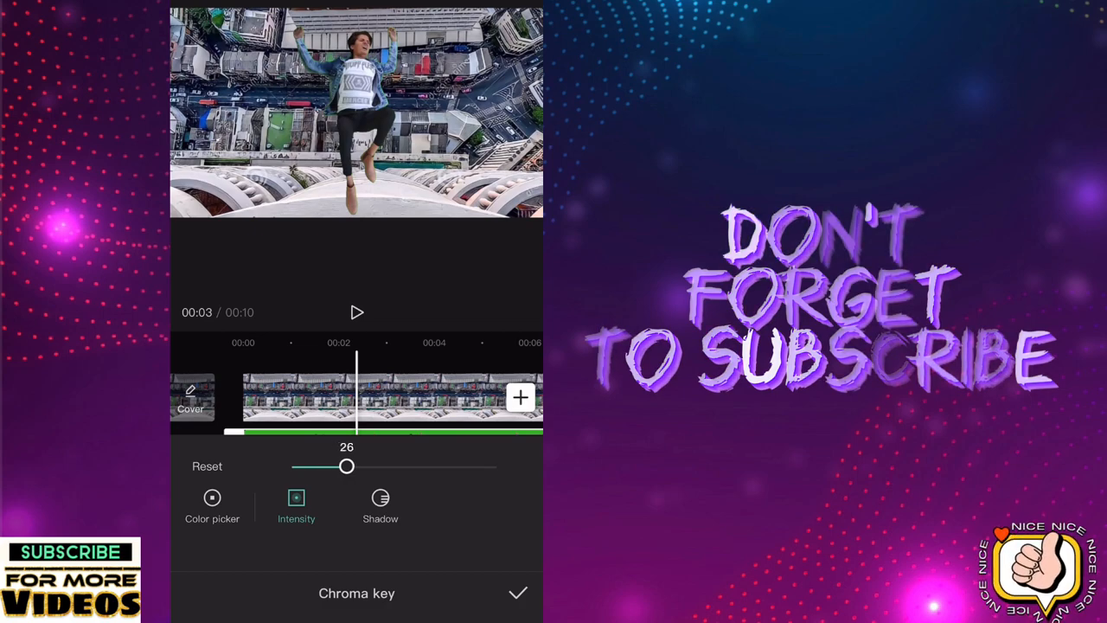
pyautogui.click(380, 503)
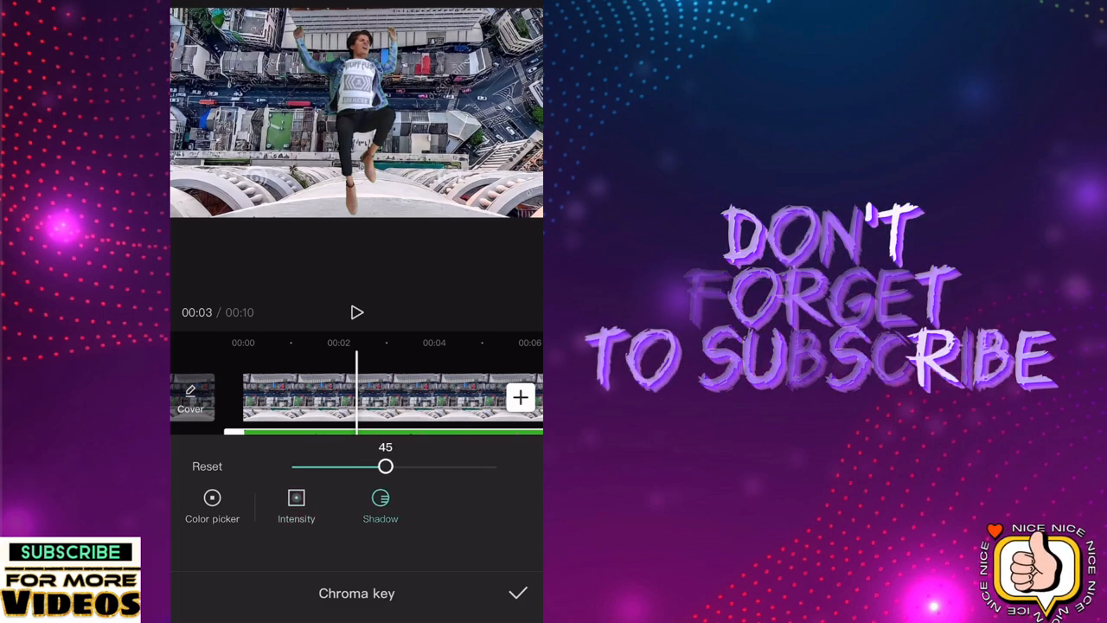
pyautogui.moveTo(385, 466); pyautogui.dragTo(337, 466)
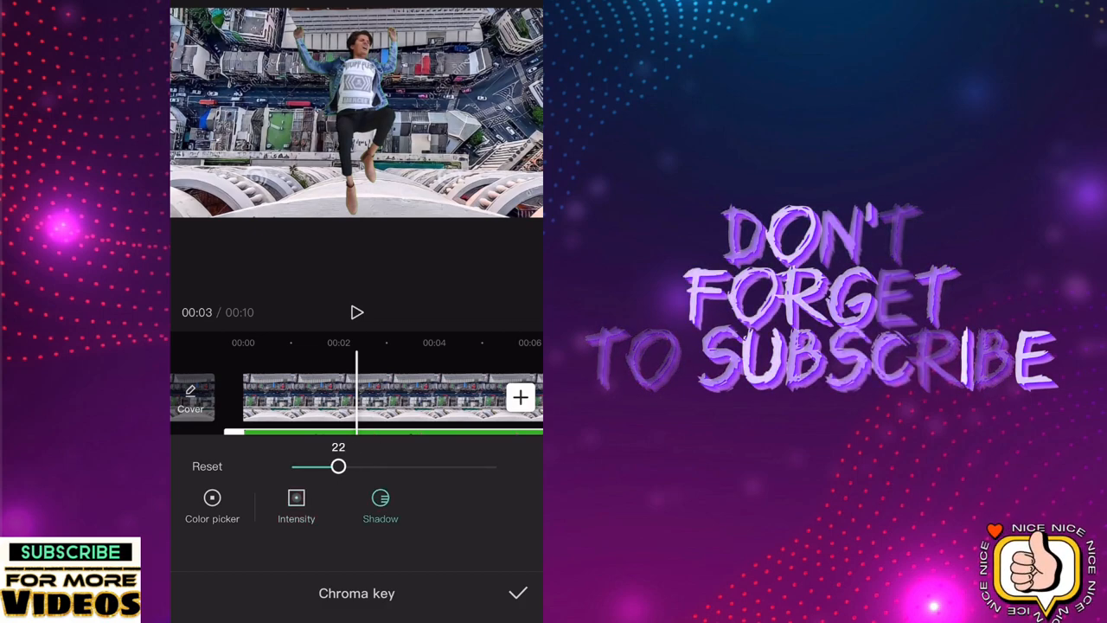
pyautogui.click(521, 594)
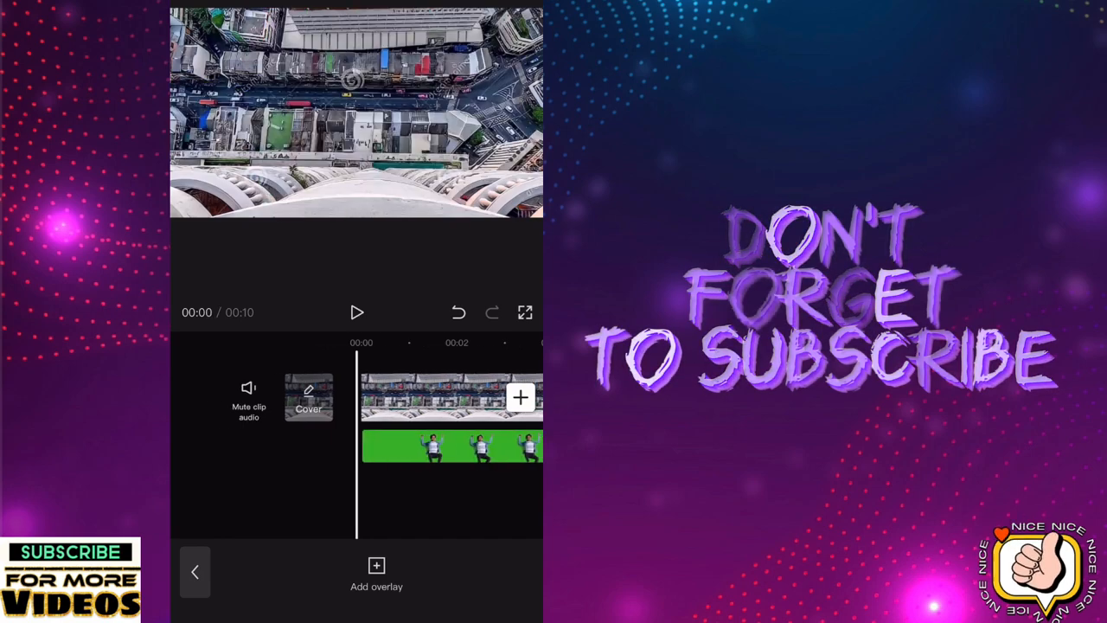
# Select the dancer overlay, then play back its scale and rotation keyframe animation
pyautogui.click(356, 312)
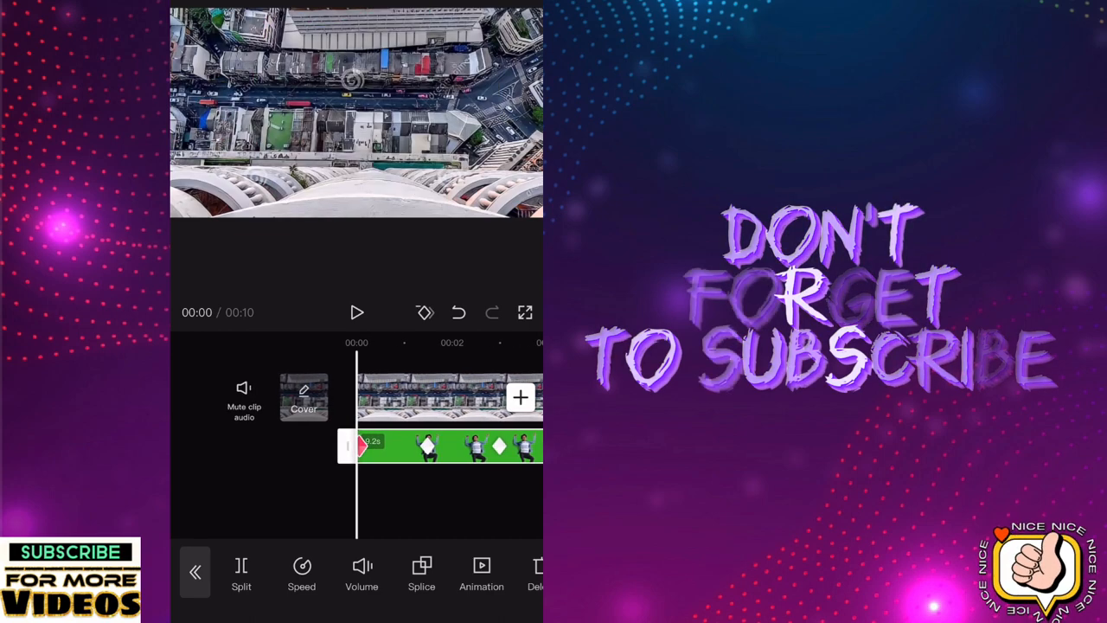
pyautogui.click(356, 312)
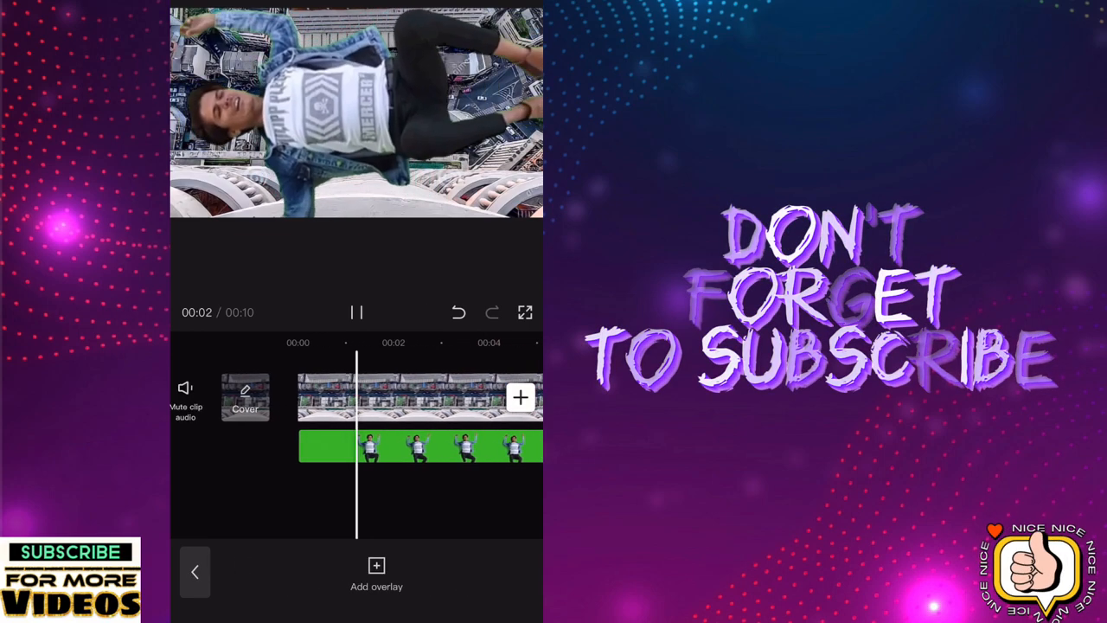